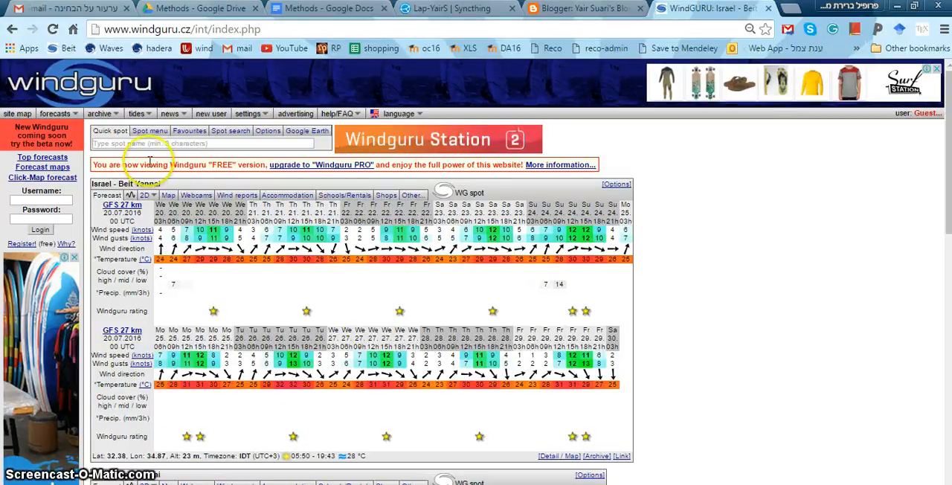
Step: Switch from the Israel spot forecast to the GFS 27 km archived data page
left_click(101, 113)
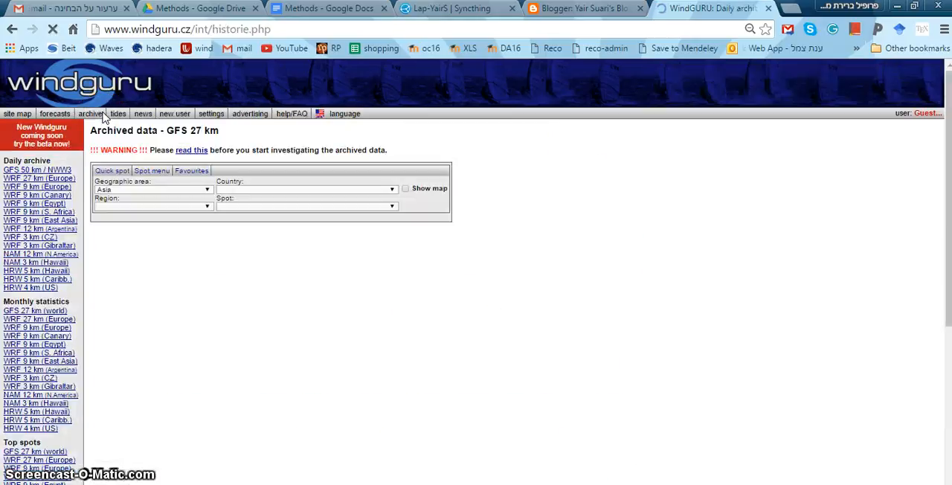
left_click(91, 114)
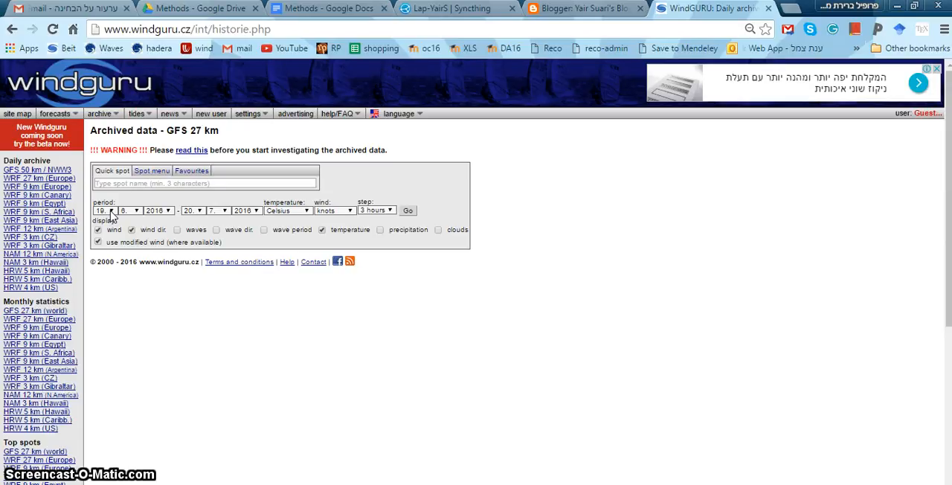
Step: Set the archive start date to 15 July 2015
left_click(128, 210)
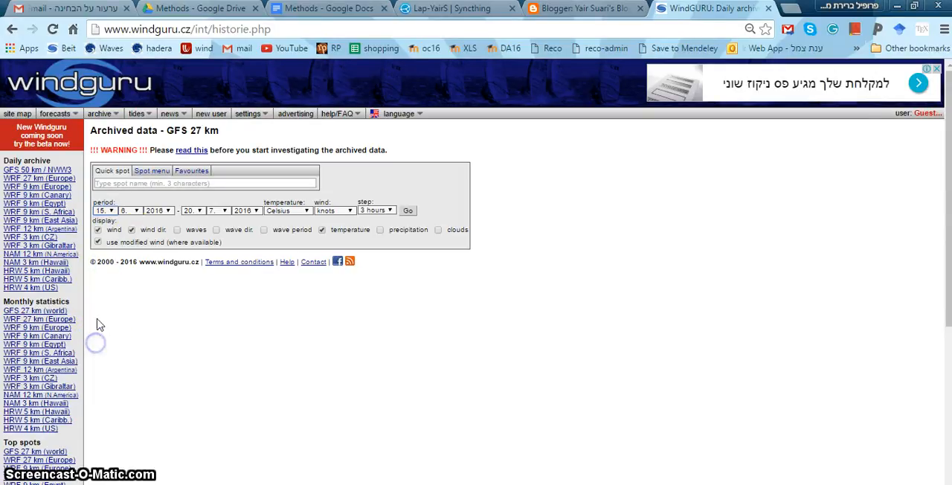
left_click(128, 210)
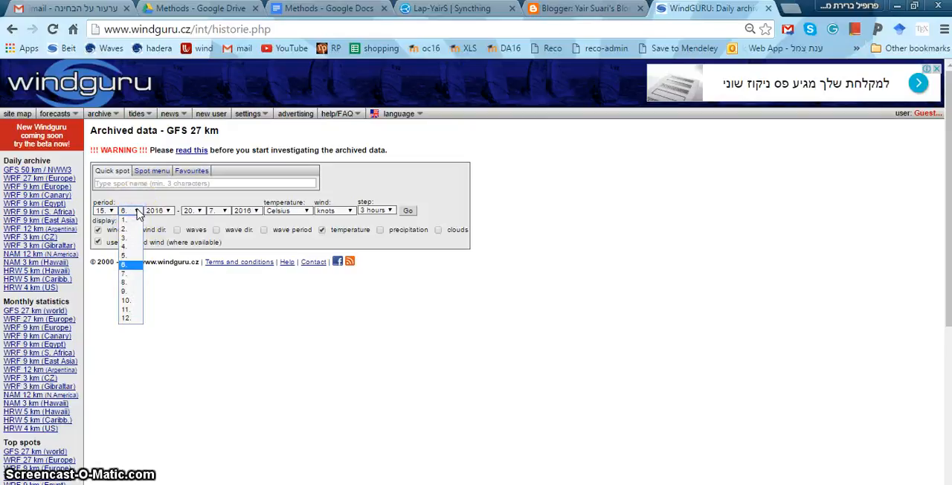
left_click(125, 273)
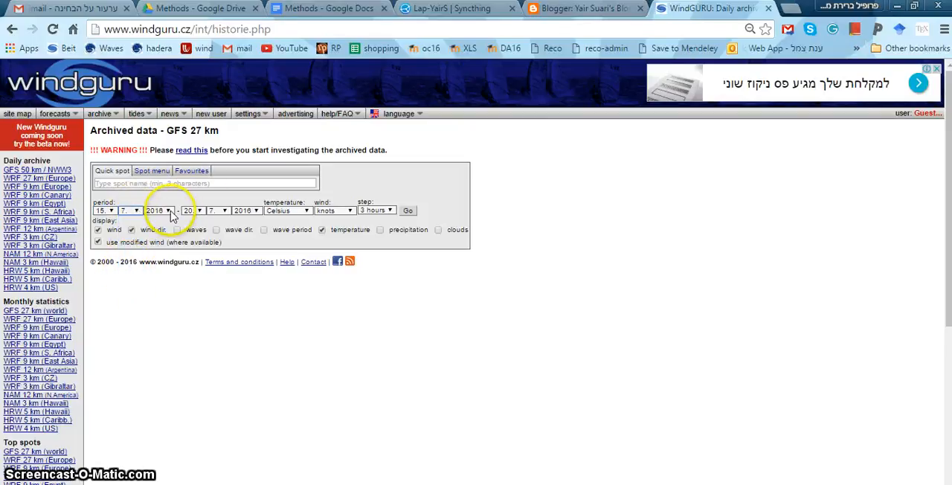
left_click(158, 211)
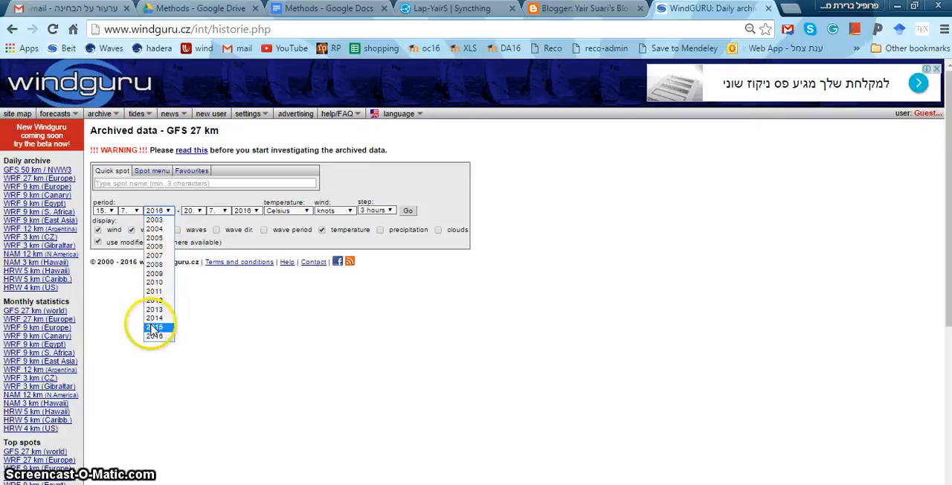
left_click(155, 326)
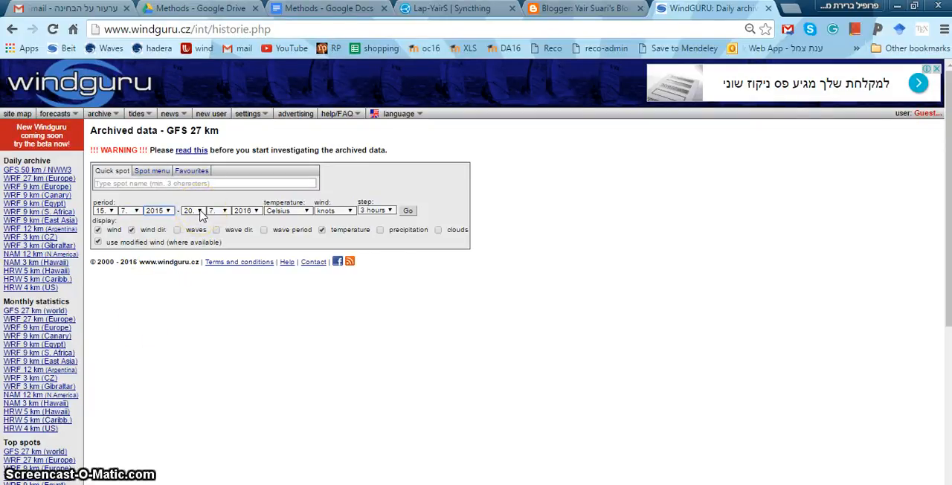
Step: Set the end date to 31 August 2015 and tick precipitation
left_click(191, 211)
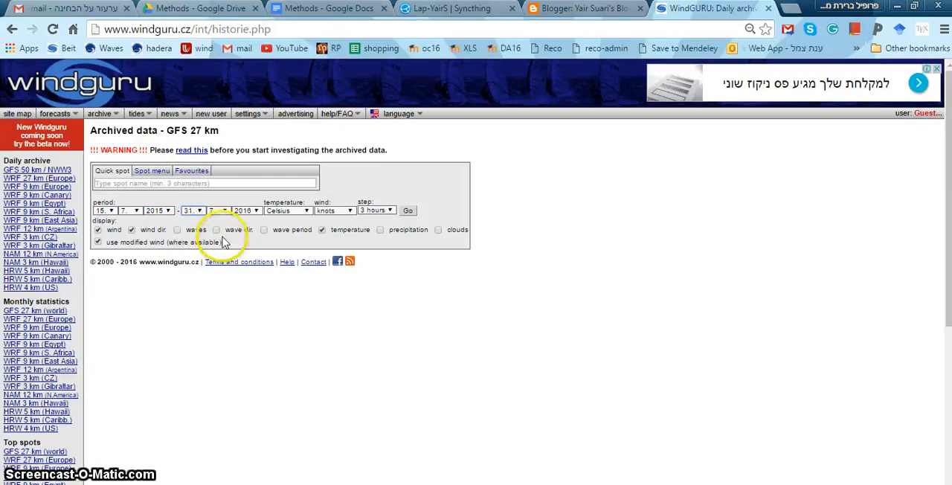
left_click(224, 211)
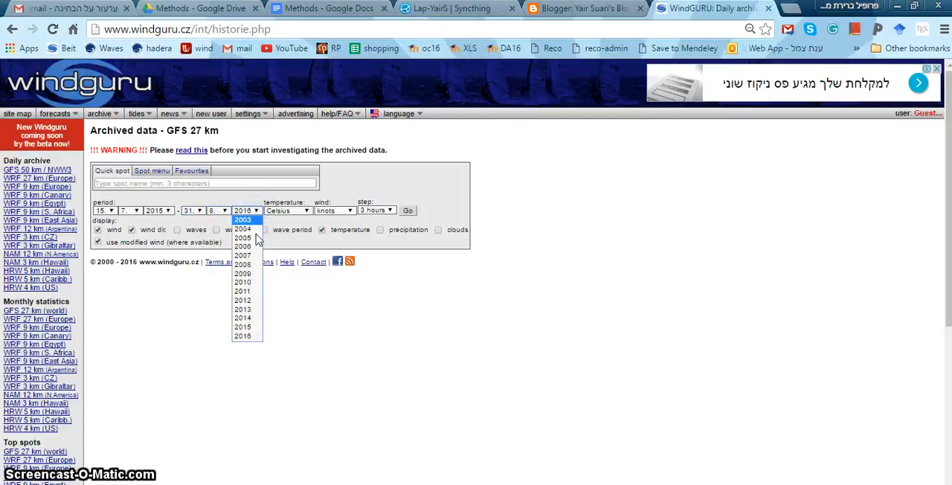
left_click(242, 327)
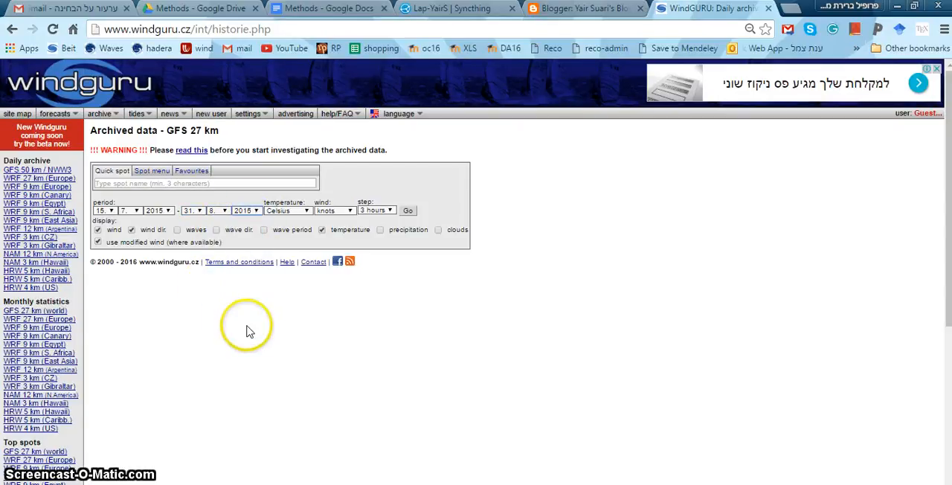
left_click(380, 229)
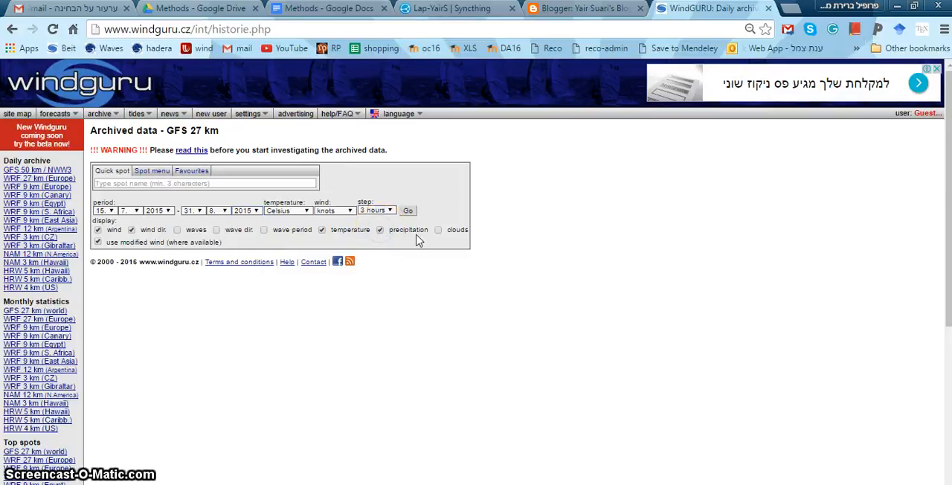
Step: Tick clouds and submit the archive request for 15 July–31 August 2015
left_click(438, 229)
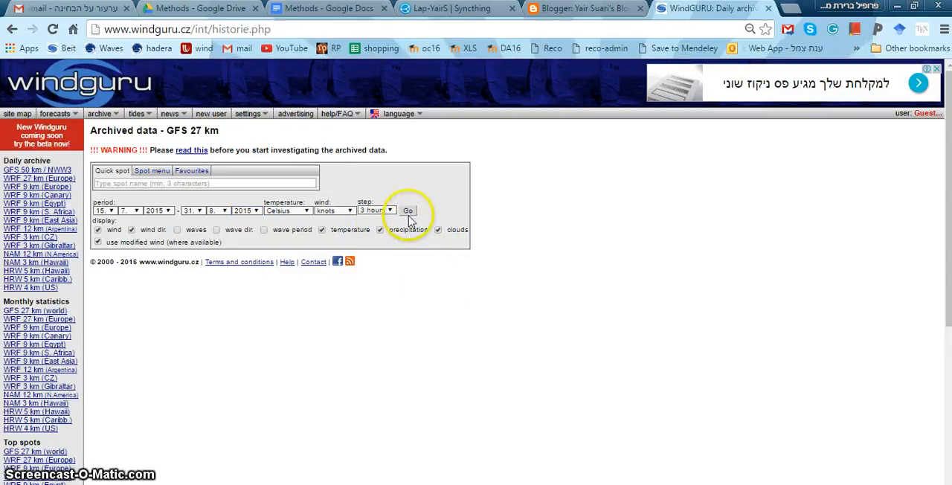
left_click(407, 210)
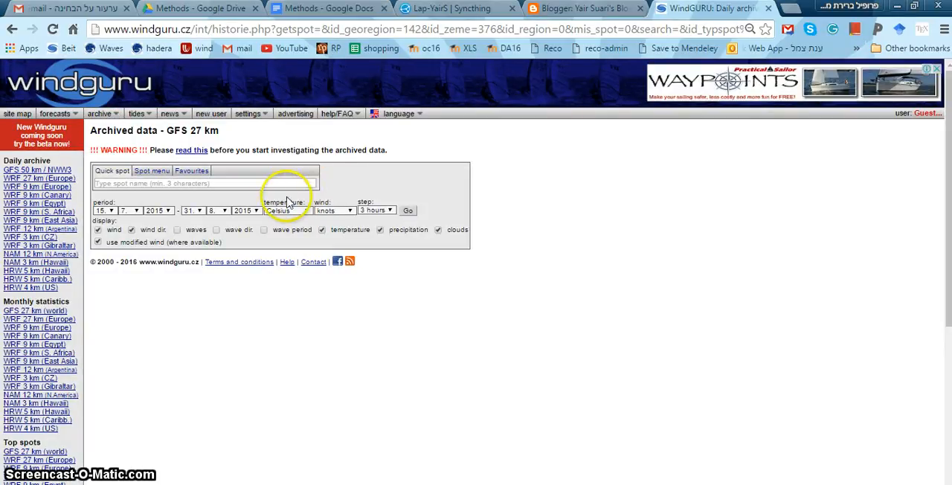
Step: Load the Sopot archive table, then open Windguru_analysis - NoWaves.xlsx
type("sop")
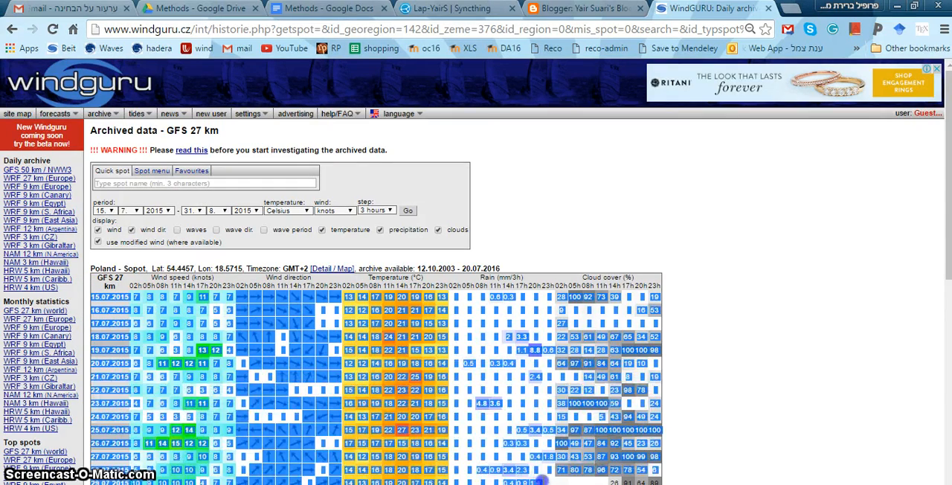
scroll("down", 3)
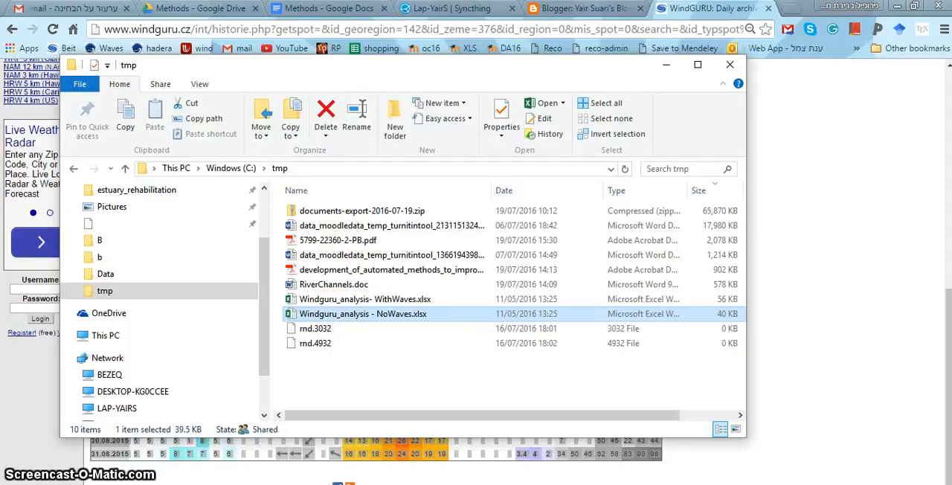
double_click(363, 313)
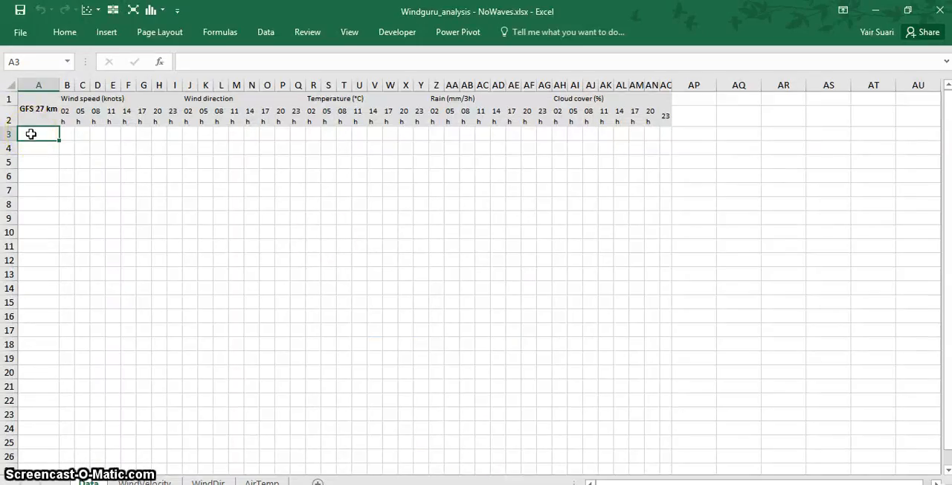
Step: Paste the archive data into Data sheet cell A3 matching destination formatting
right_click(31, 134)
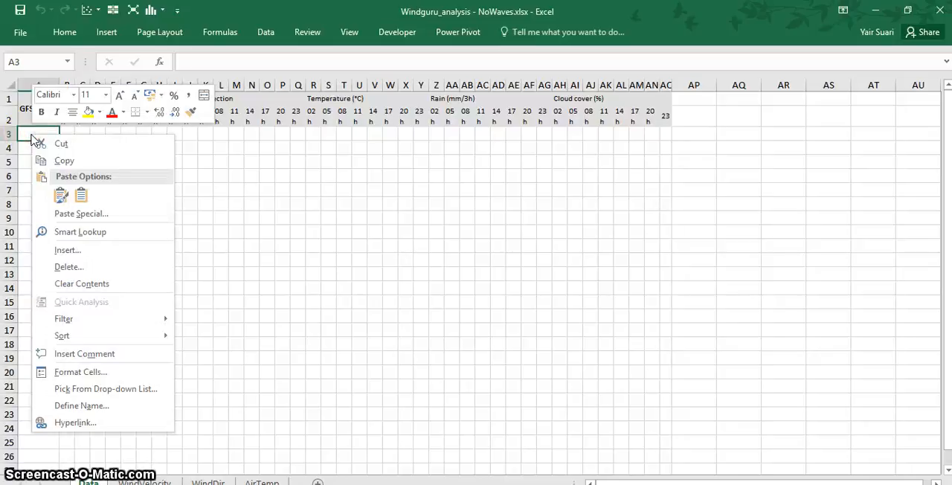
mouse_move(80, 195)
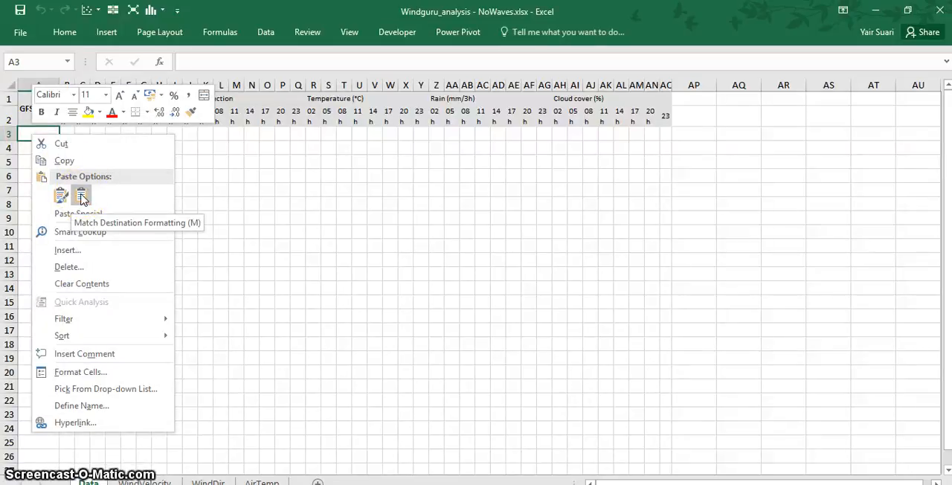
left_click(81, 194)
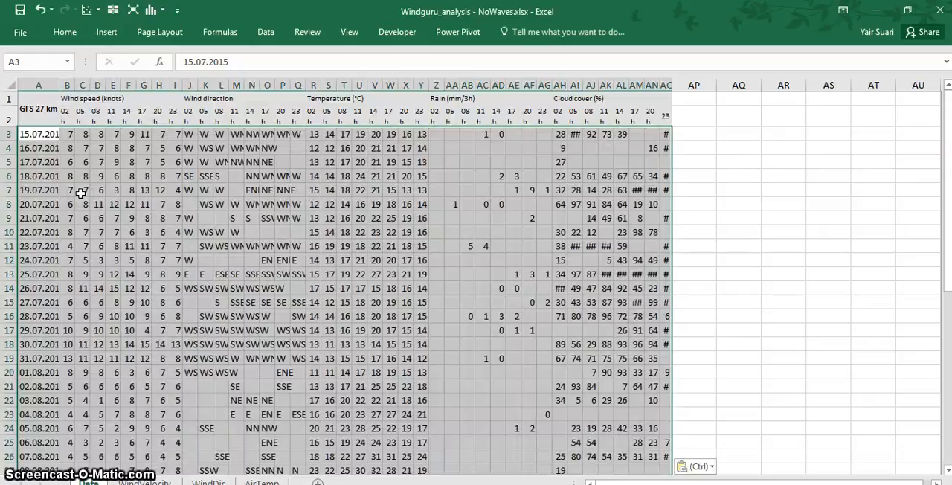
mouse_move(531, 238)
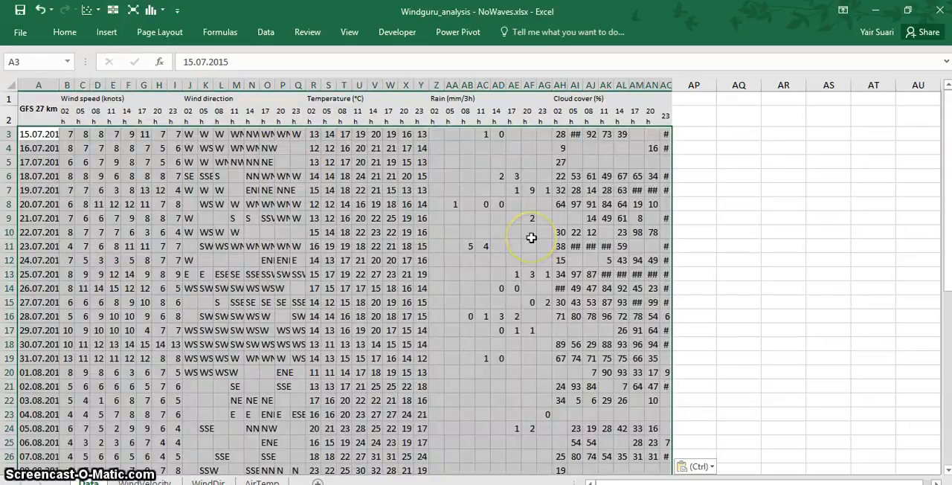